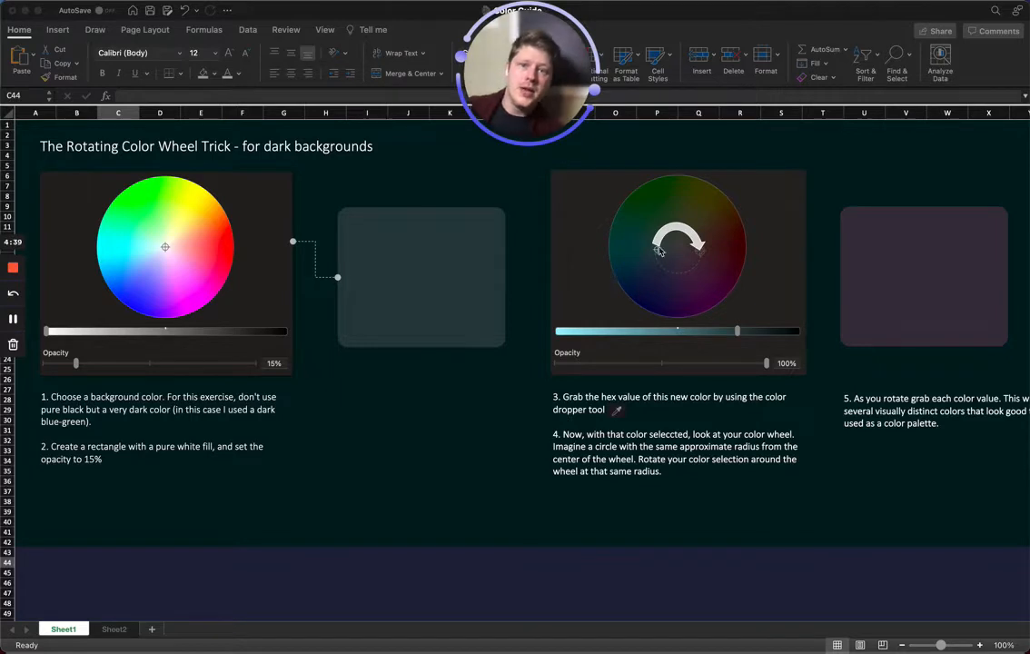
mouse_move(590, 225)
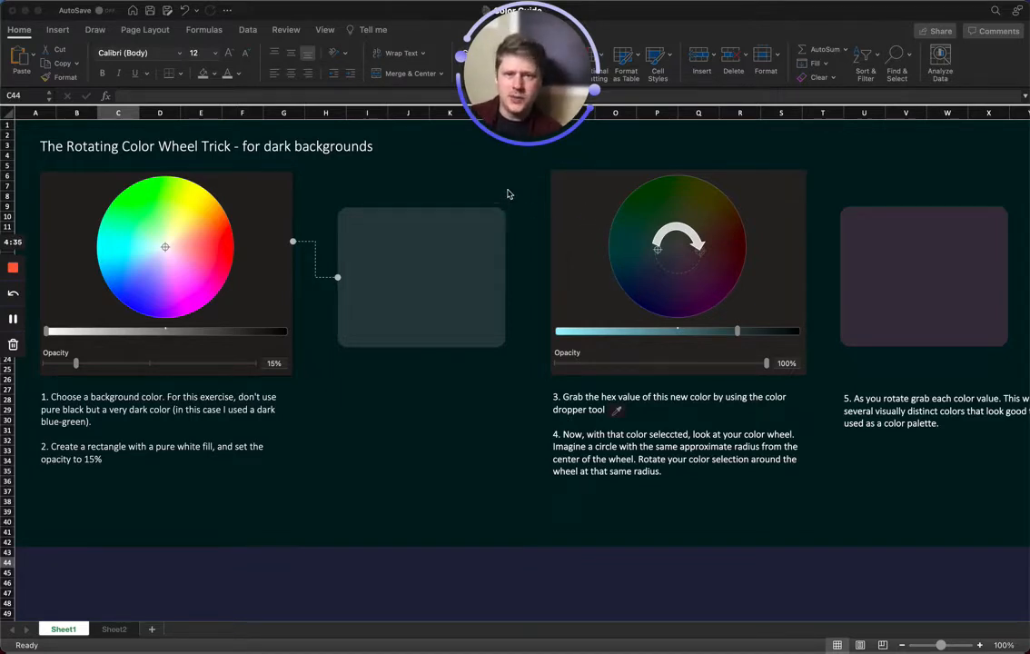
- Draw an empty square outline below the translucent rectangle beside steps 1 and 2
click(422, 276)
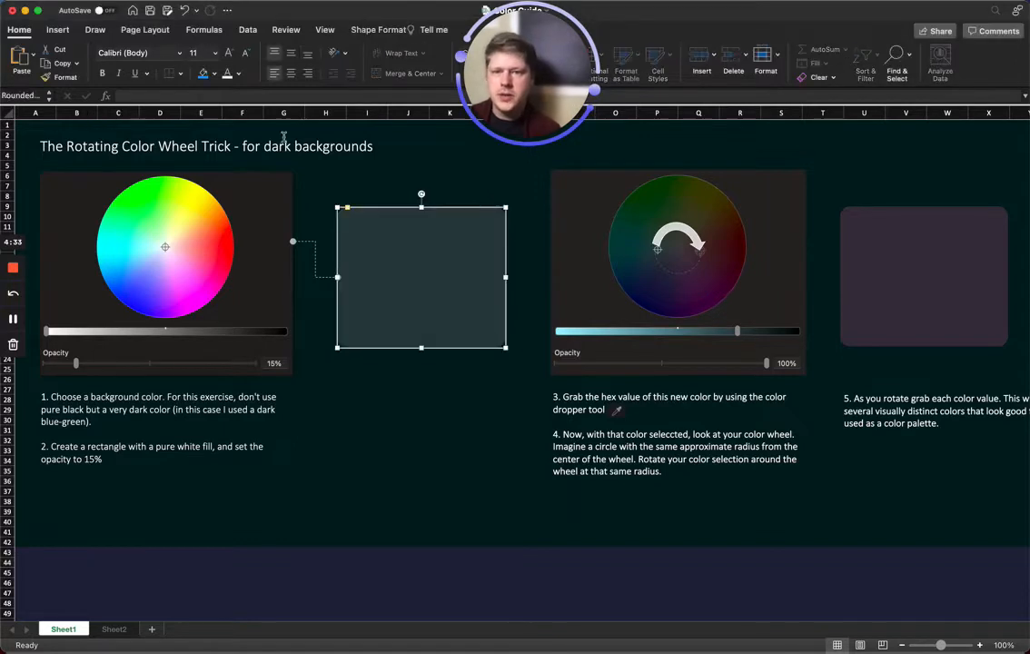
click(367, 490)
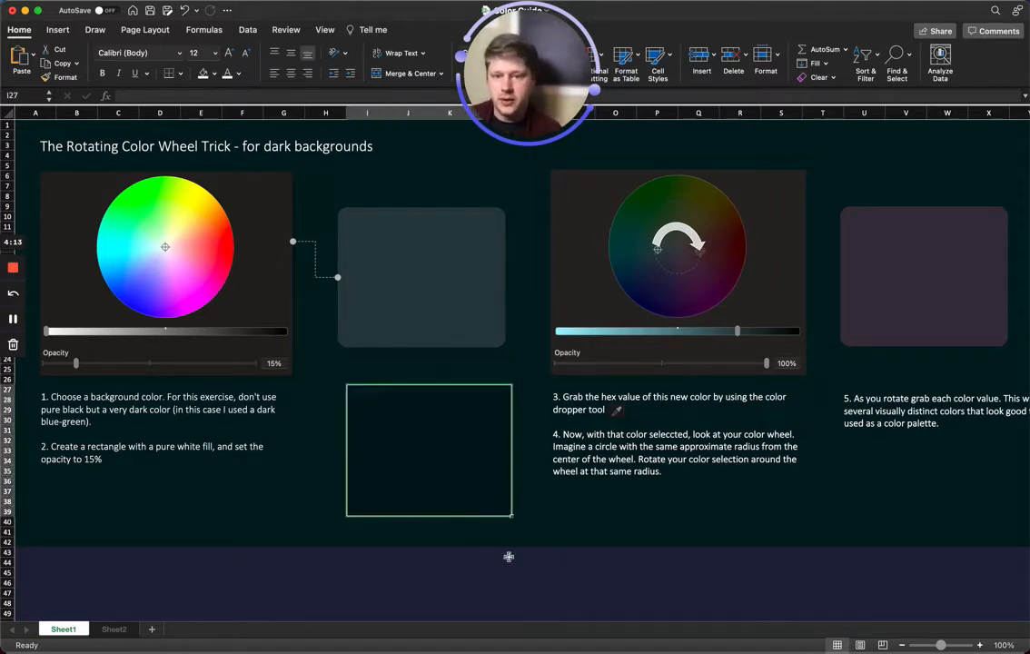
- Bring up the Format Shape pane for the translucent rectangle via its right-click menu
click(534, 541)
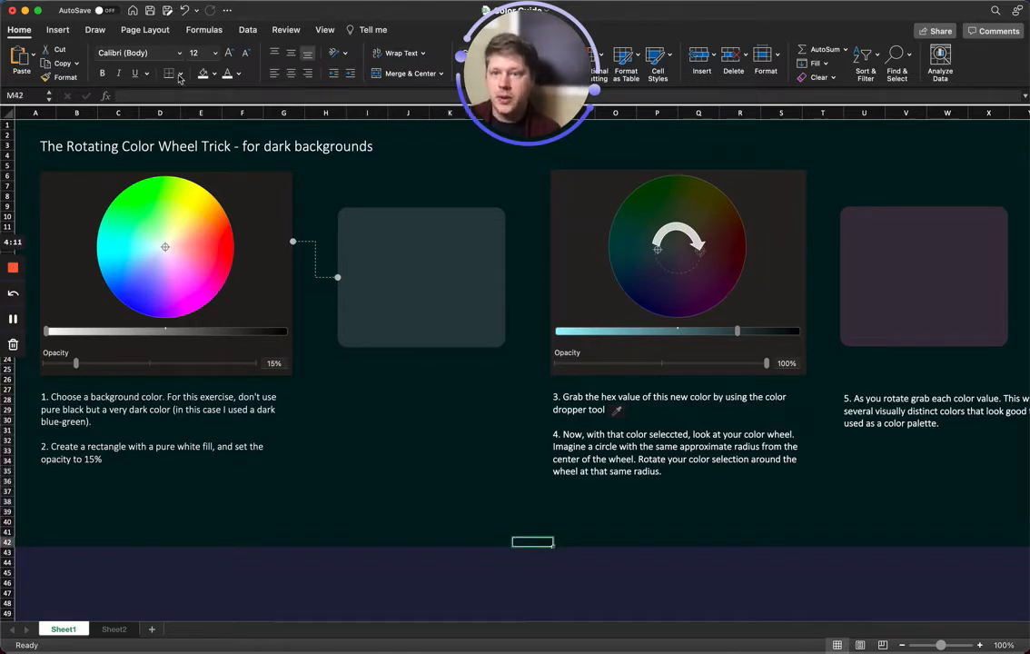
click(58, 29)
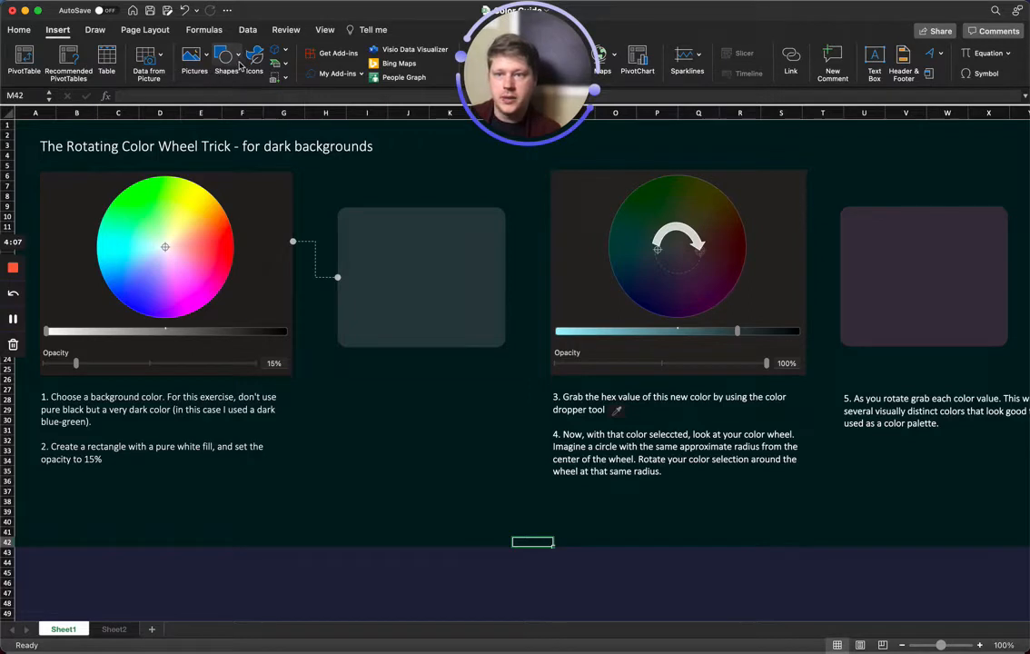
click(421, 276)
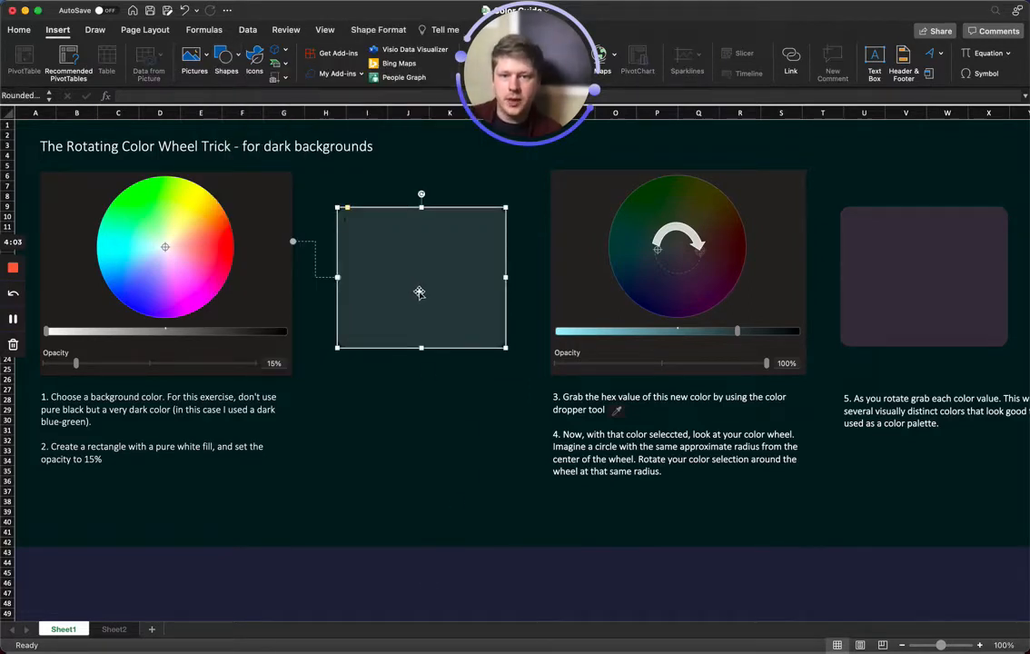
right_click(420, 292)
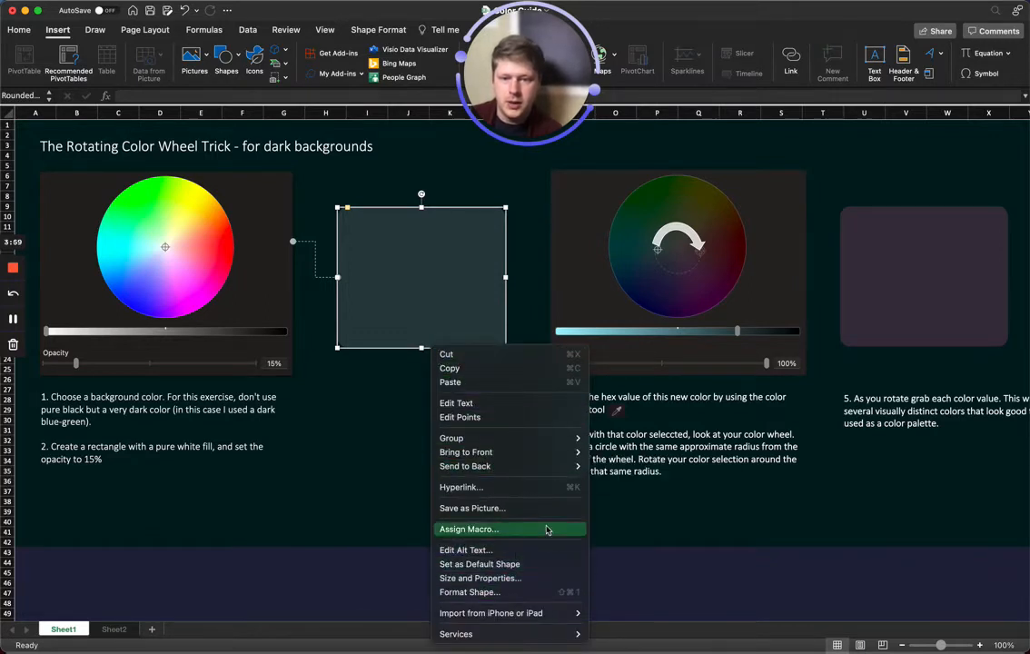
click(381, 305)
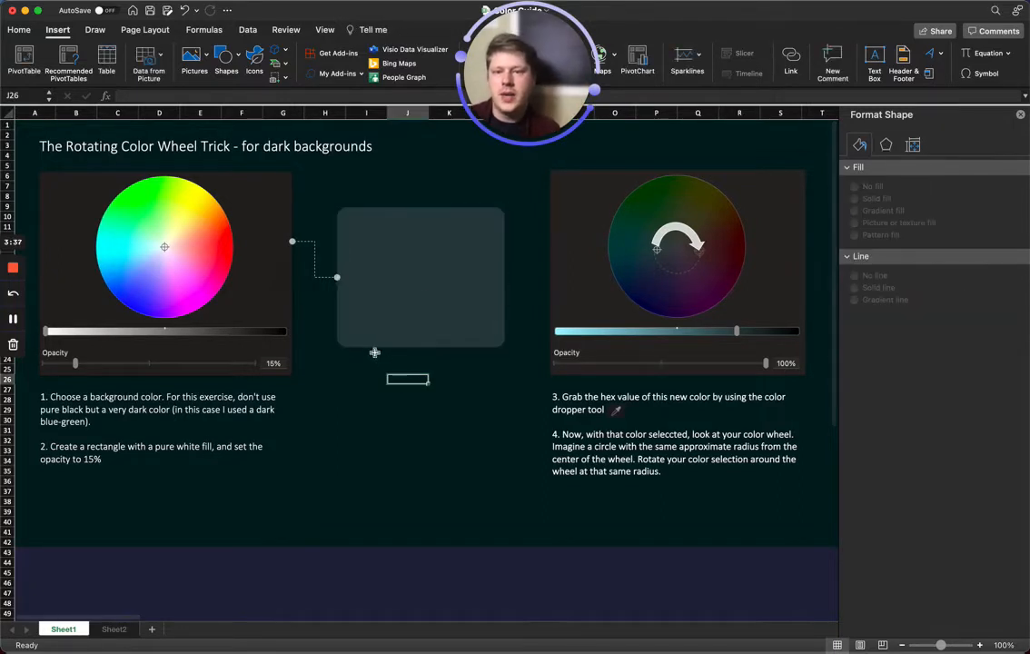
- Scroll the sheet right to show step 5 and the mauve rectangle beside the colour wheel
click(421, 272)
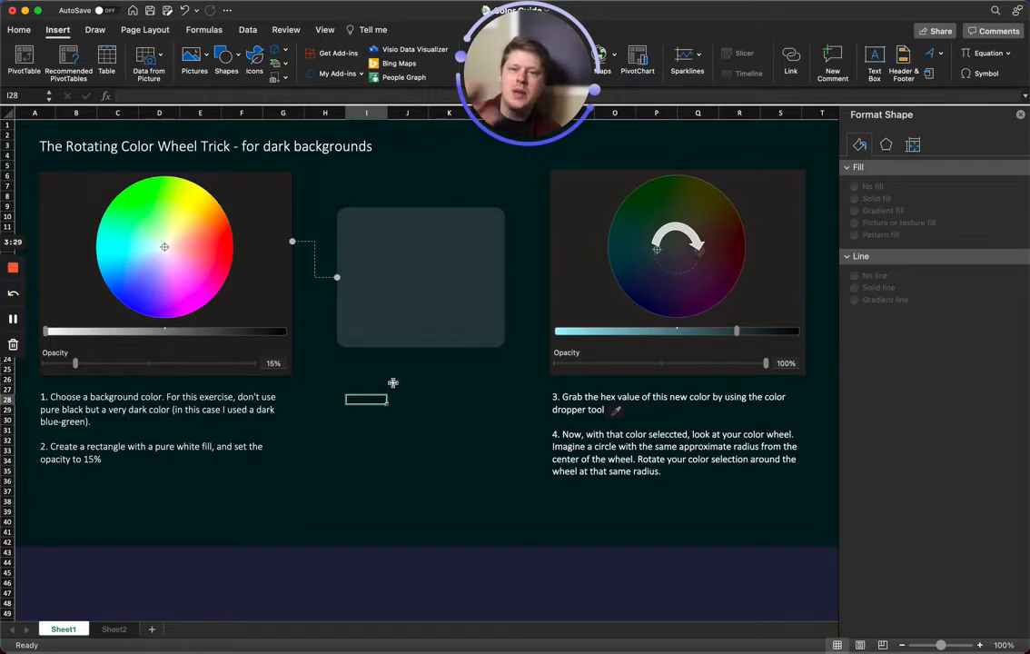
mouse_move(436, 330)
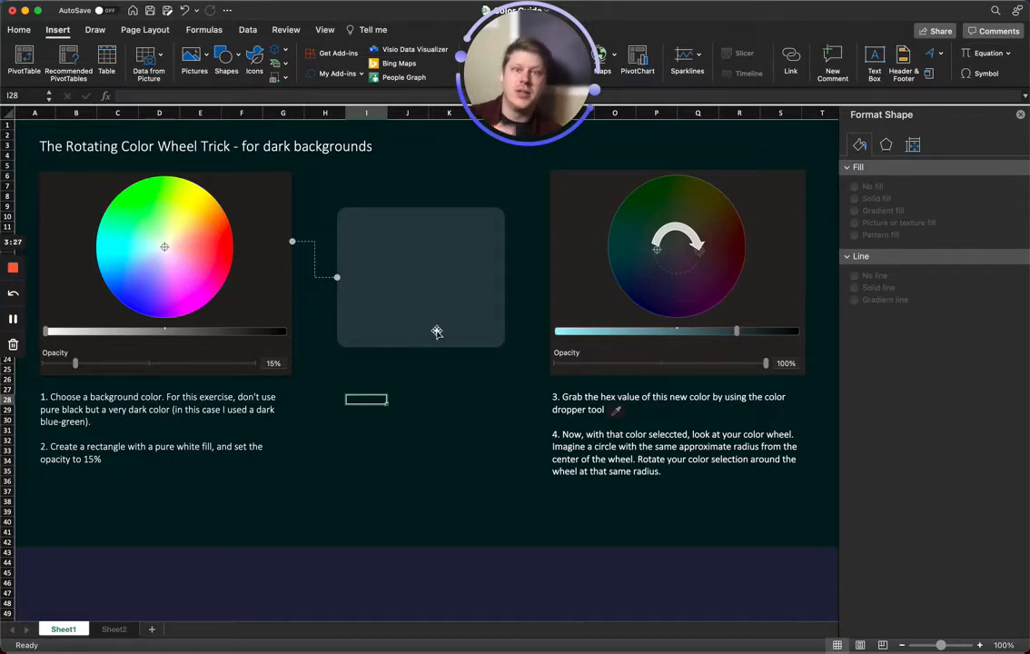
mouse_move(429, 345)
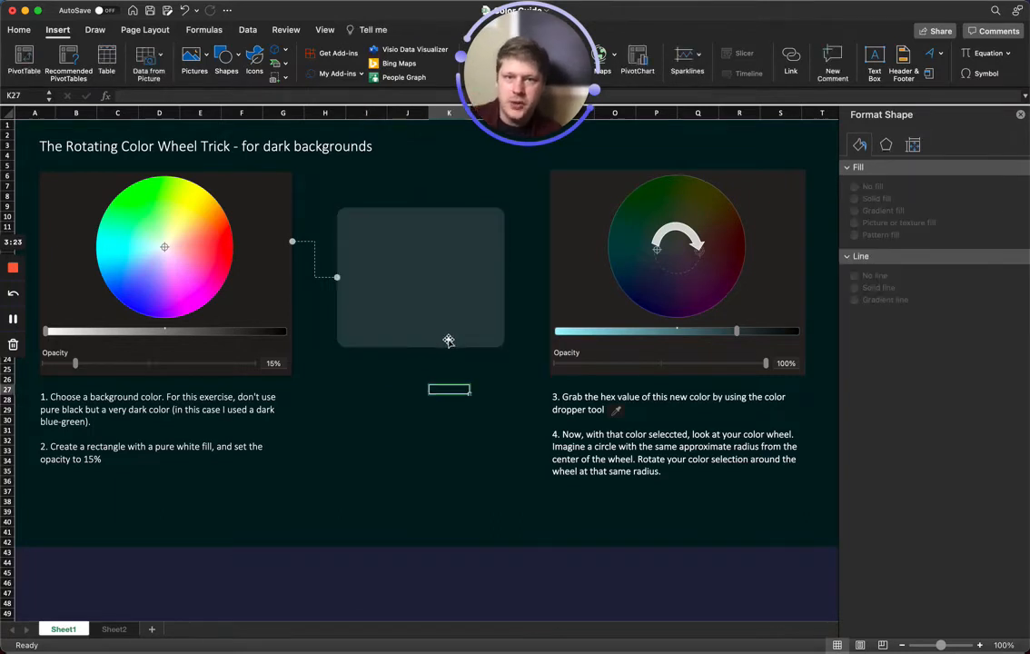
scroll(right, 3)
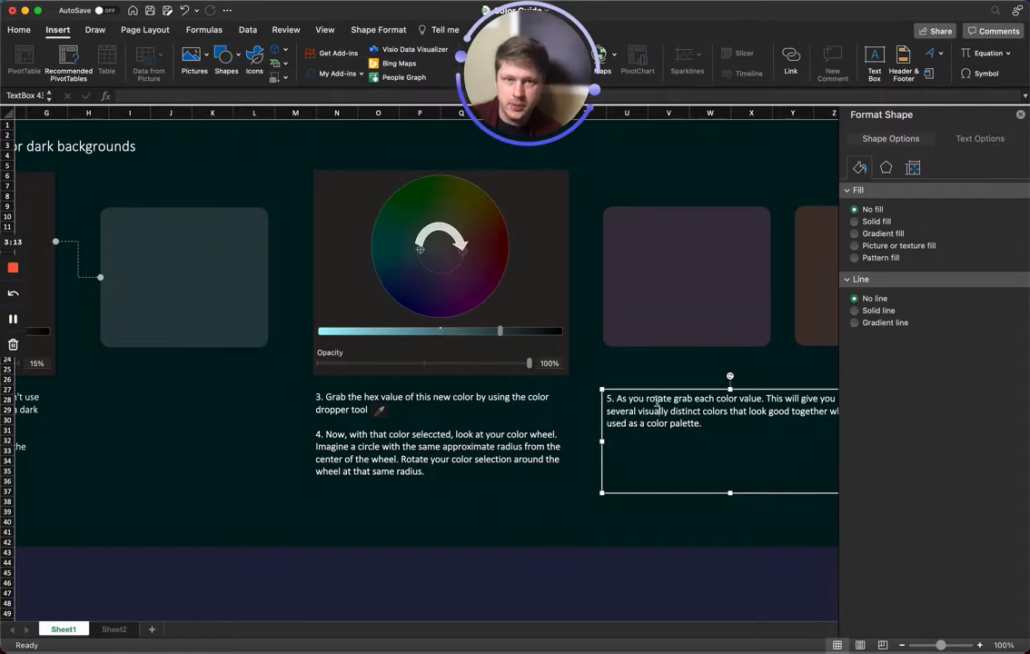
- Bring up More Colors for the mauve rectangle's fill from the Format Shape pane
click(687, 276)
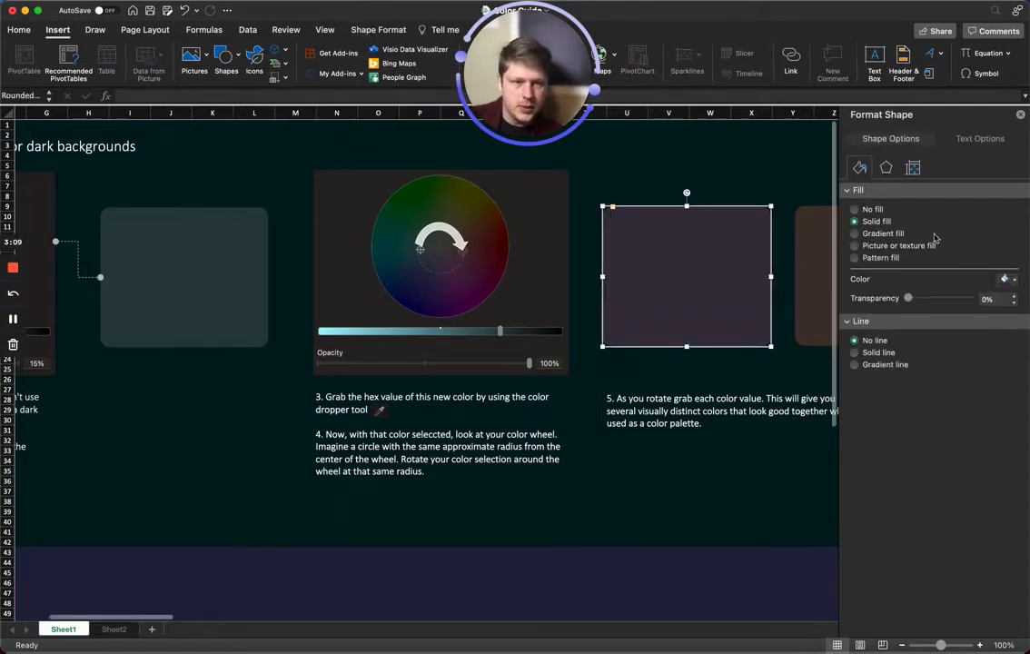
click(1004, 280)
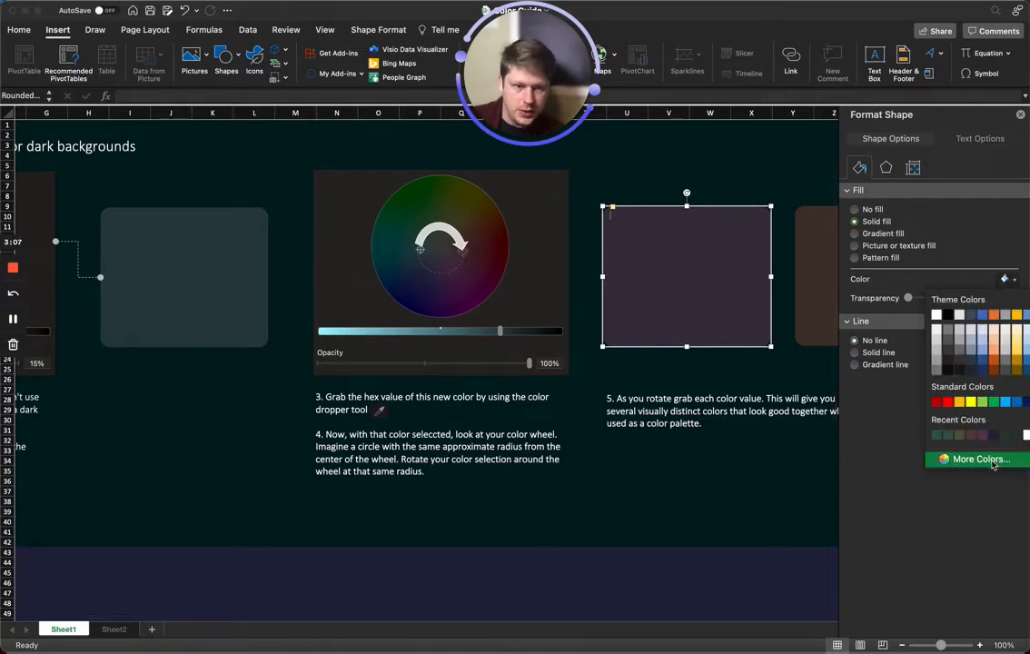
click(979, 457)
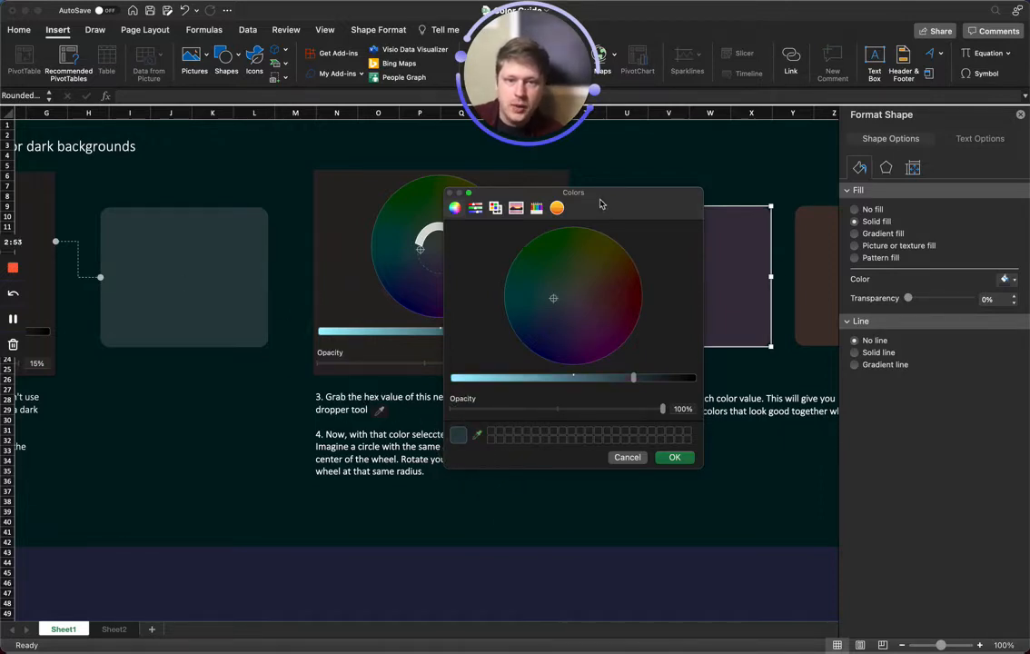
- Move the Colors dialog aside and confirm a muted green from the same wheel radius as the fill
drag(574, 192, 664, 167)
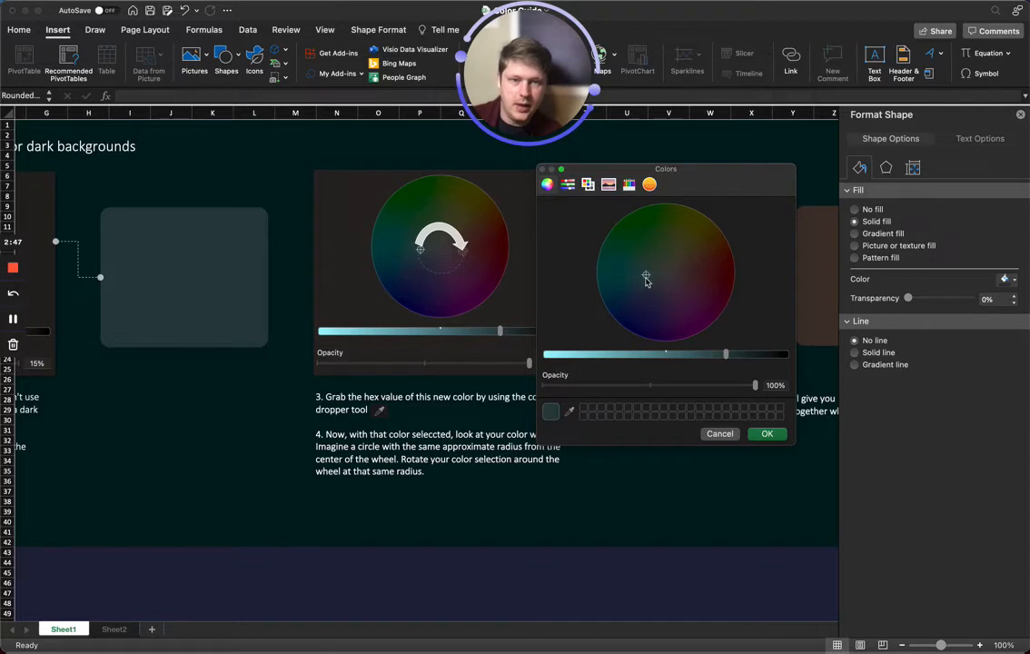
mouse_move(470, 275)
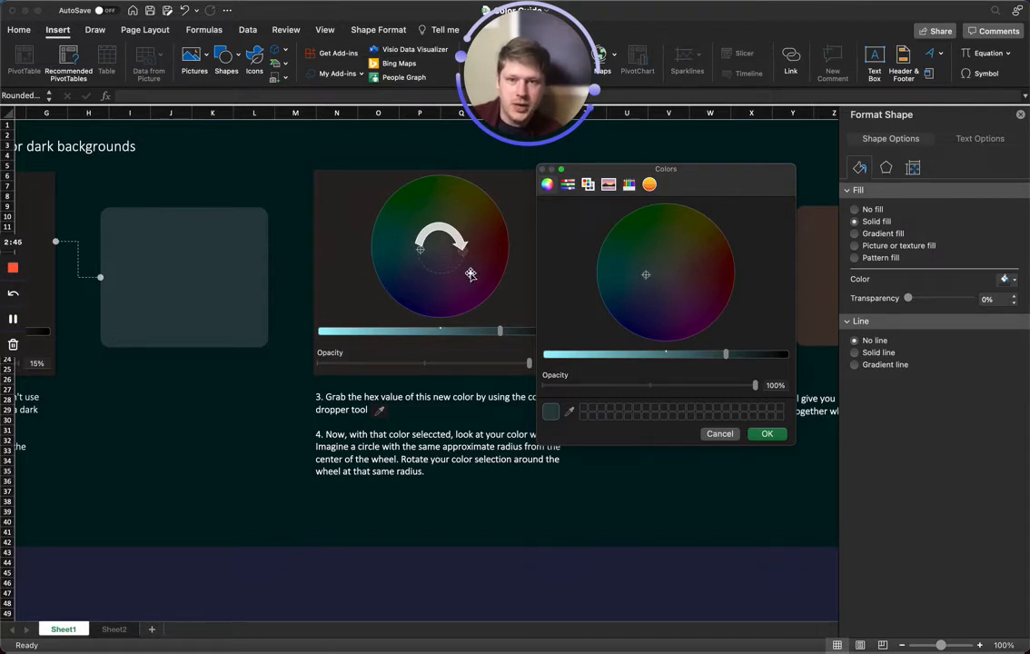
mouse_move(649, 276)
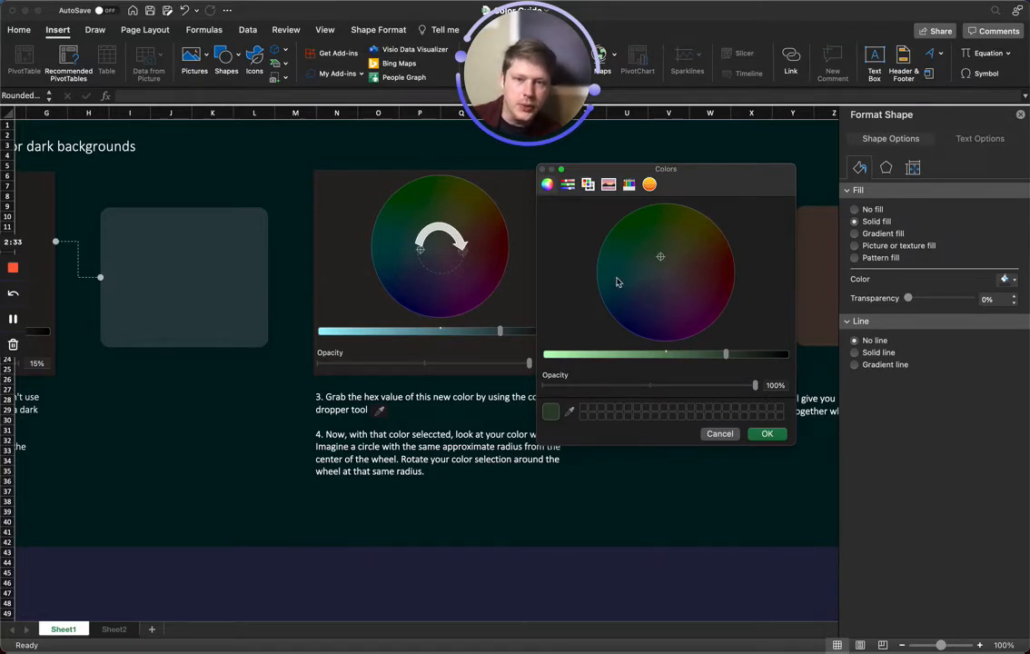
mouse_move(686, 227)
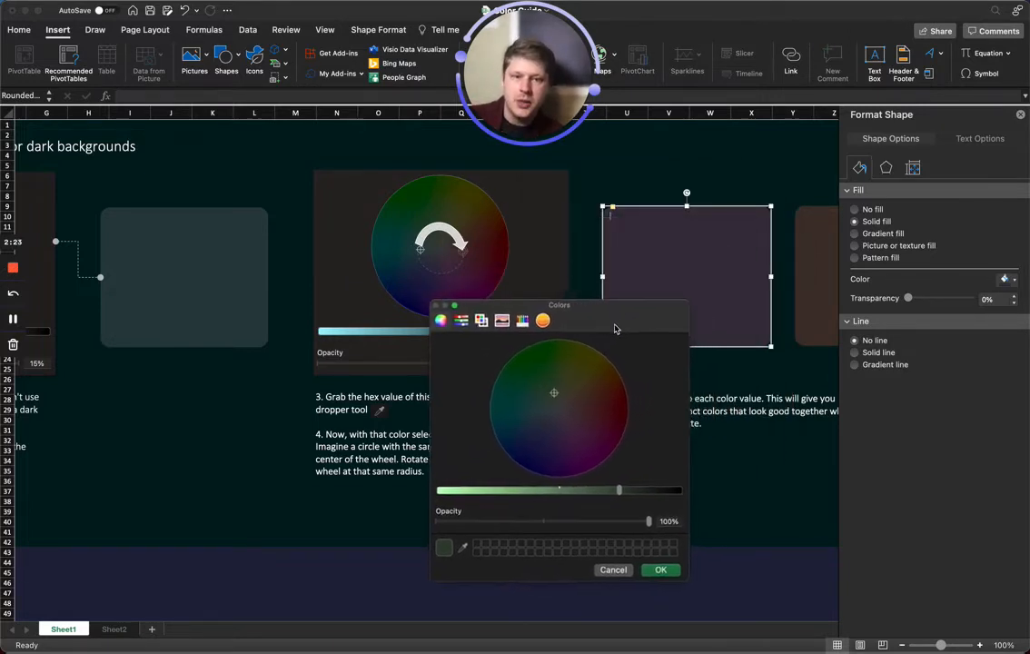
drag(559, 305, 516, 323)
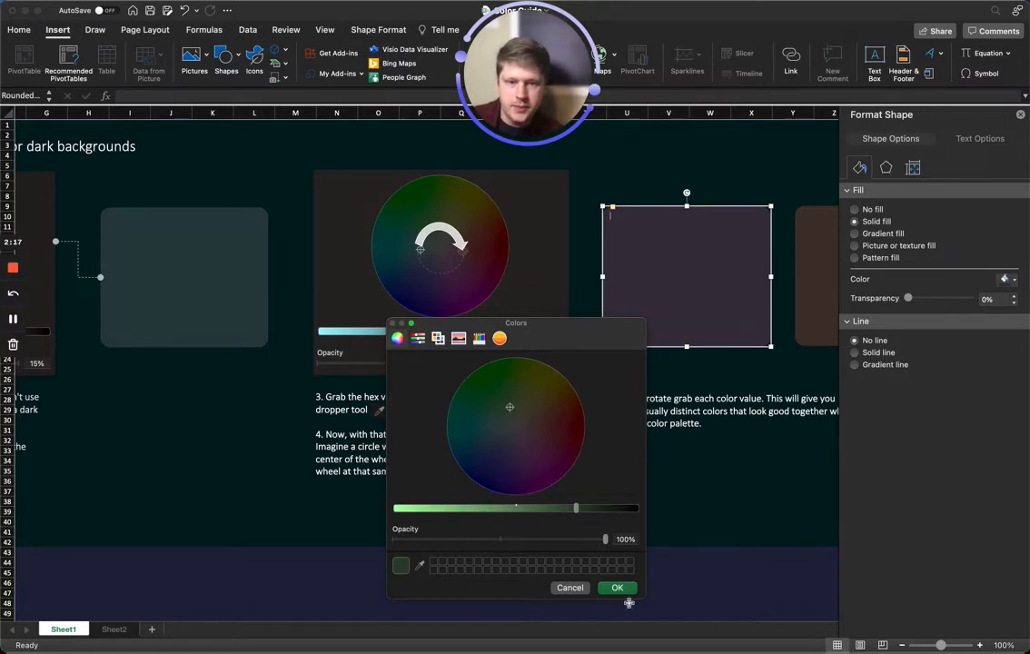
click(618, 588)
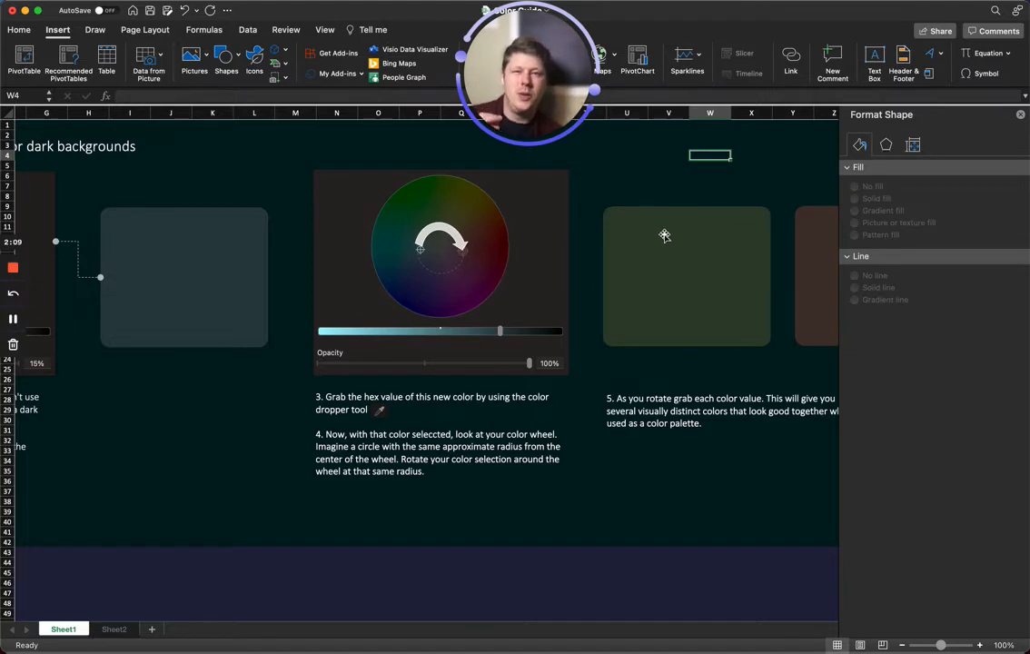
mouse_move(561, 320)
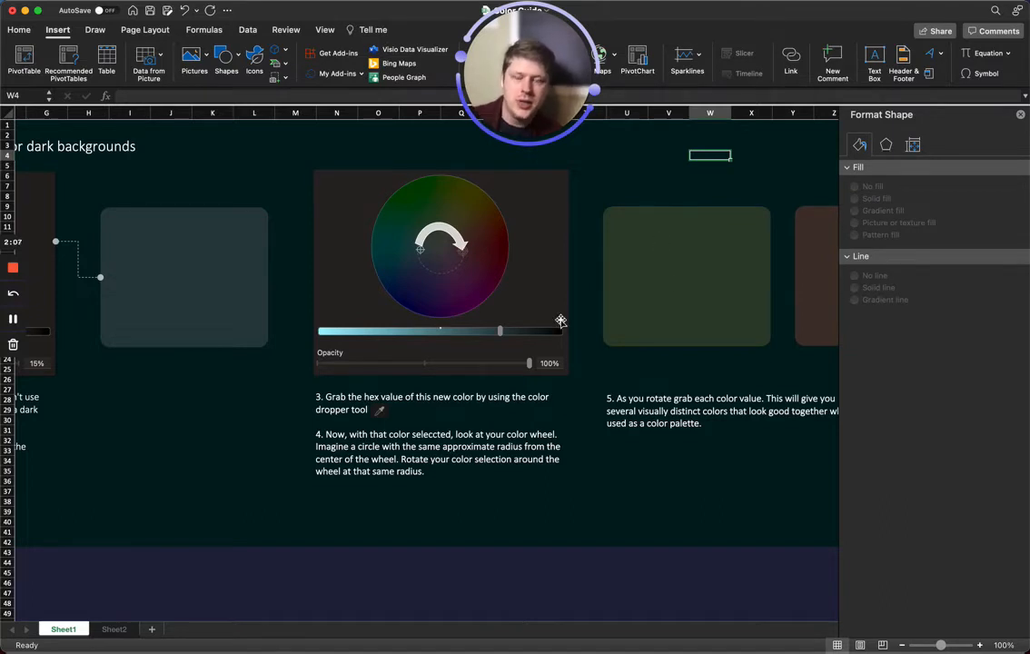
- Change the step-5 square's fill to a dark blue via More Colors, then deselect it
scroll(right, 3)
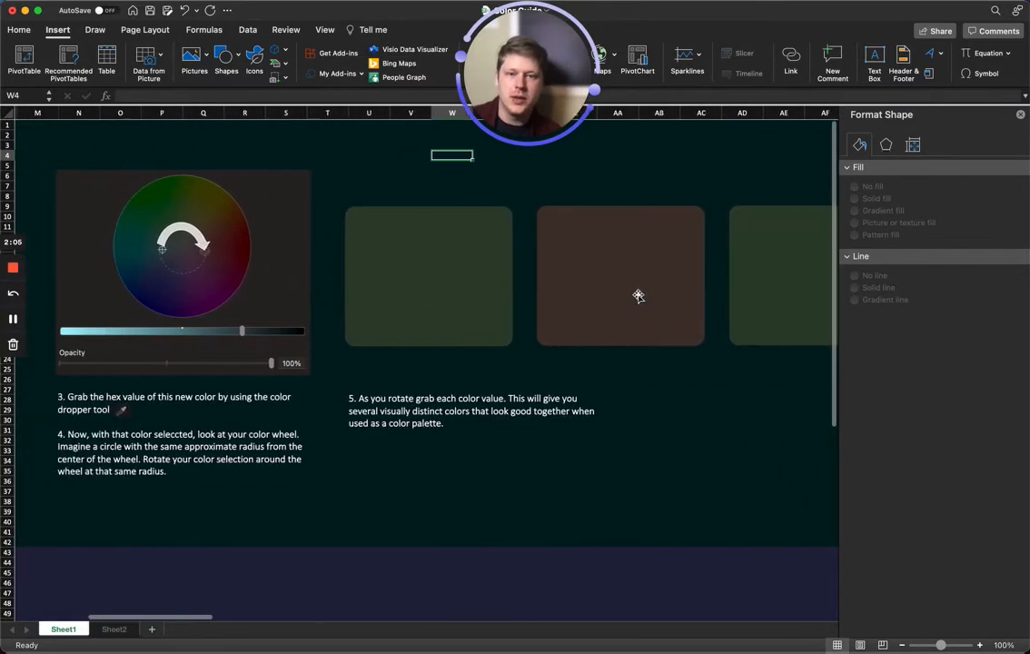
click(1004, 280)
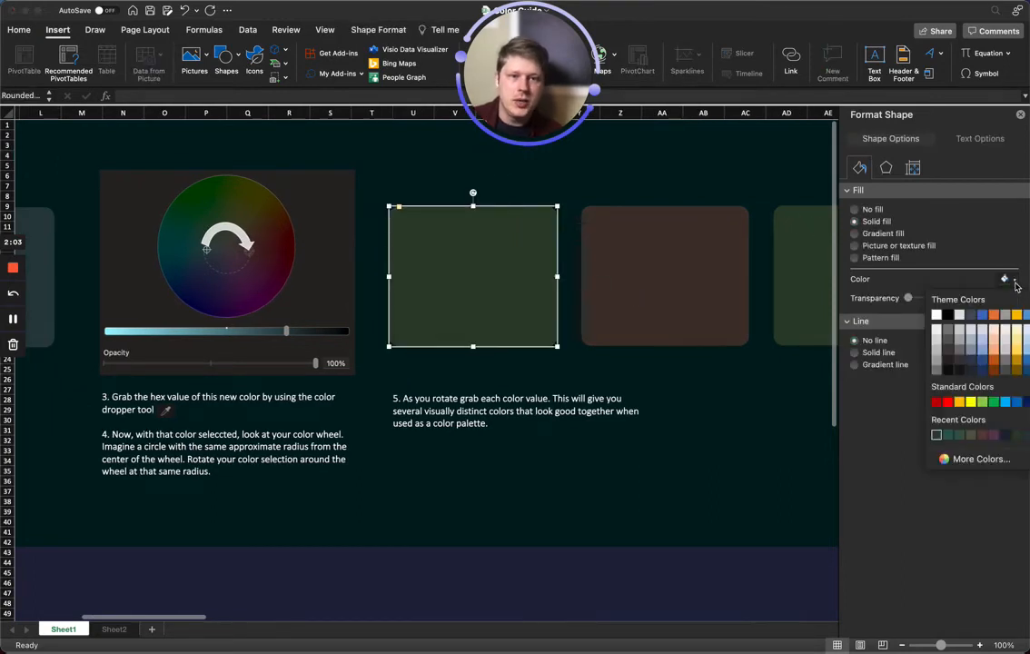
click(980, 457)
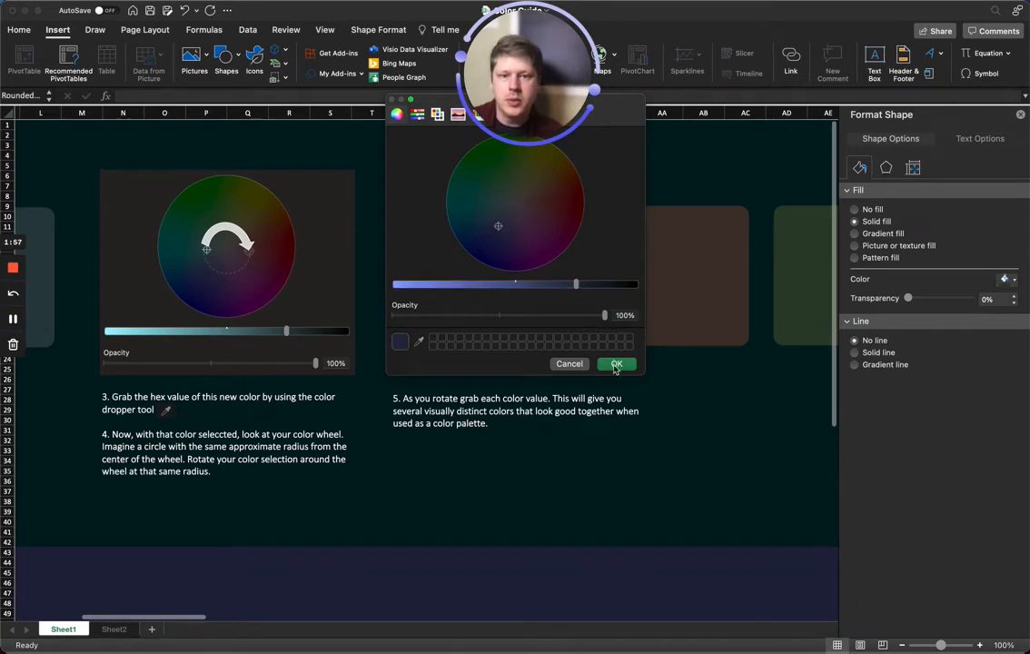
click(616, 363)
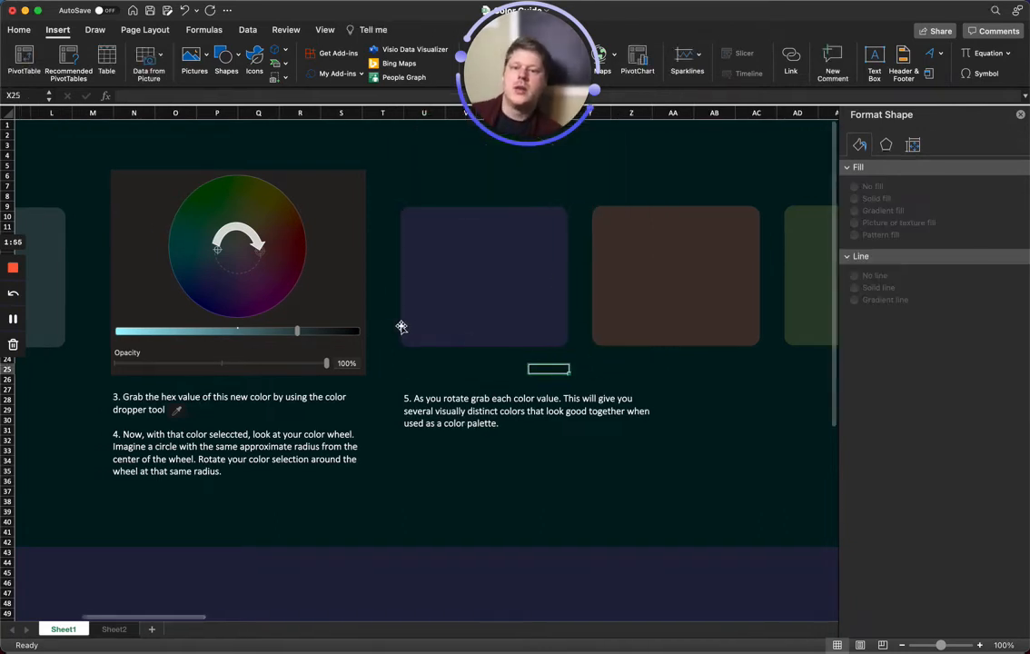
click(652, 276)
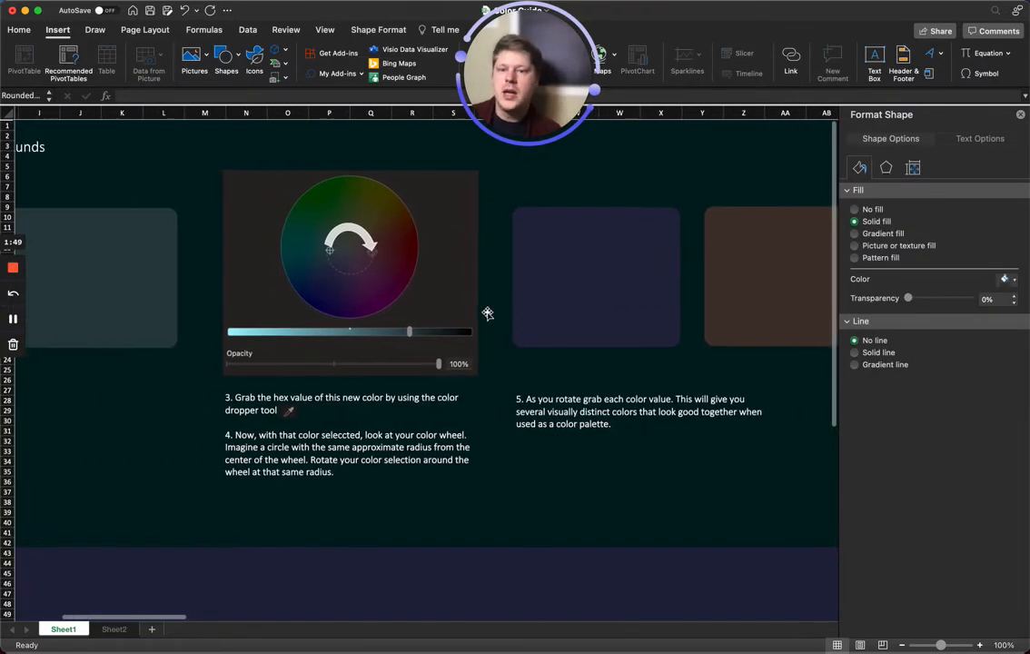
- Drag the grey square's fill transparency from 85% down to about 69%
click(595, 276)
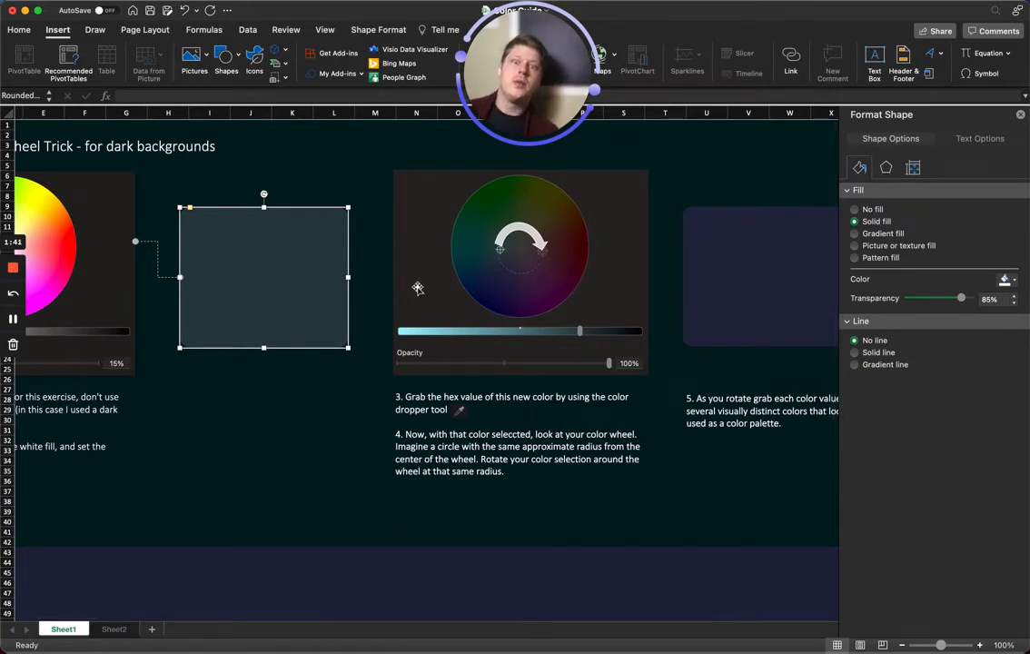
mouse_move(290, 289)
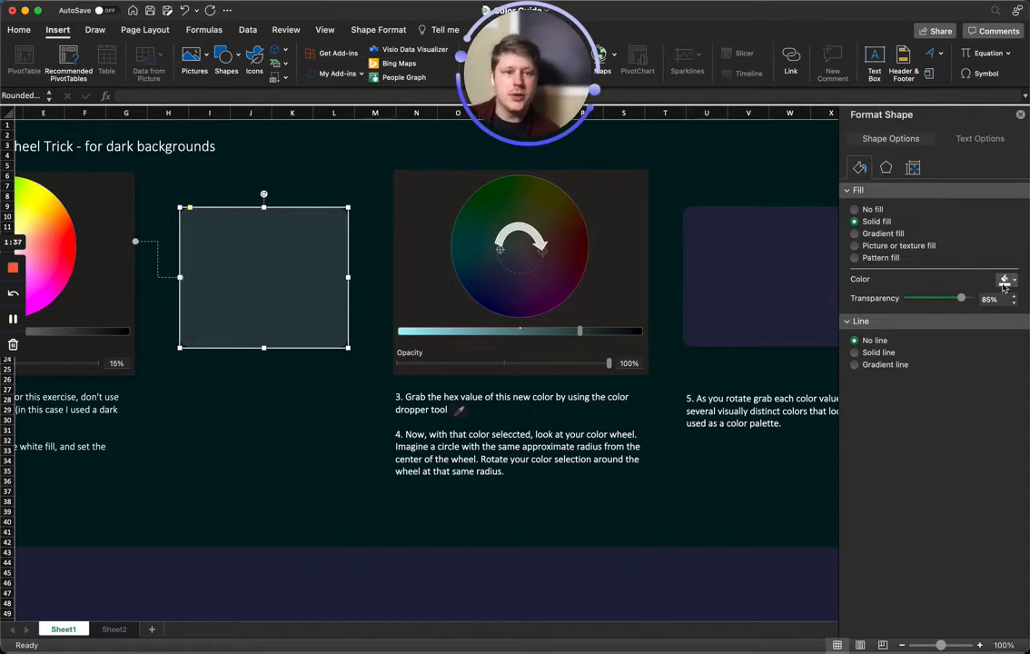
drag(960, 298, 955, 297)
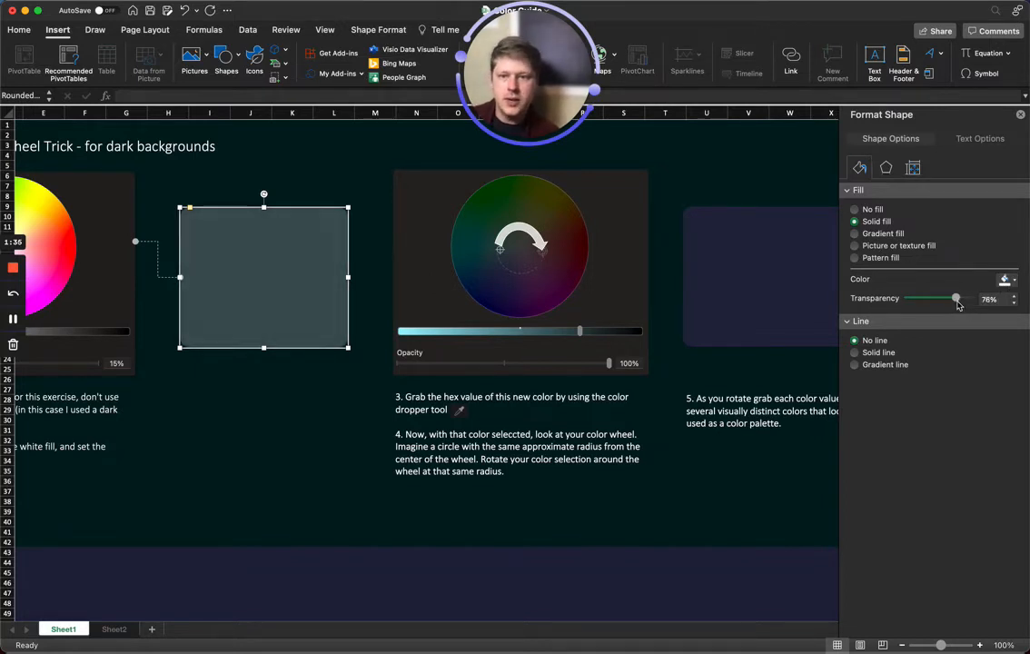
drag(956, 298, 951, 298)
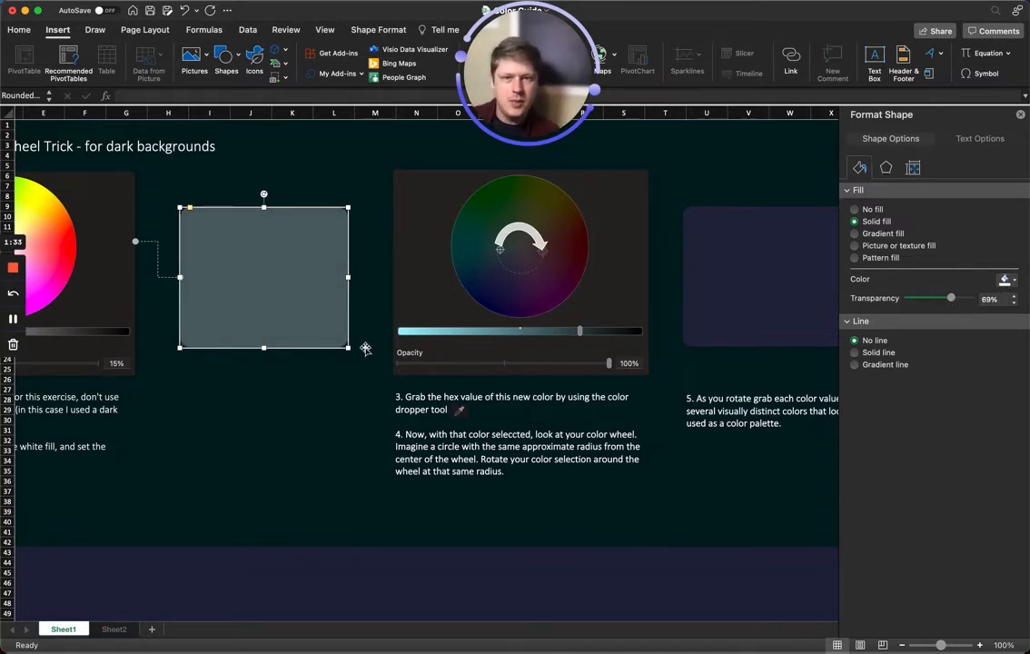
mouse_move(325, 327)
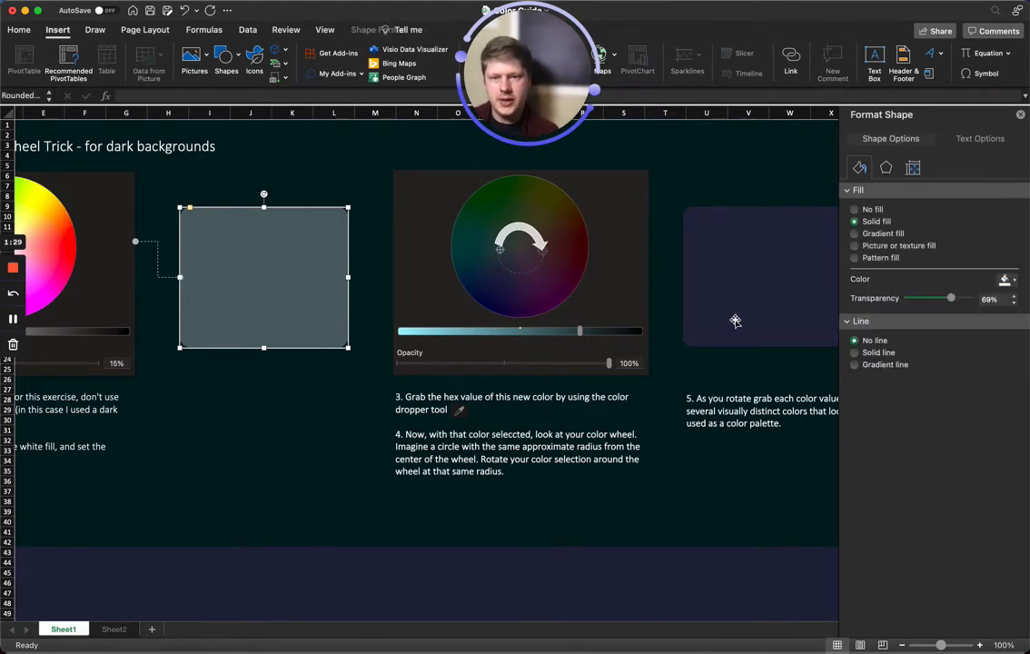
drag(951, 298, 960, 298)
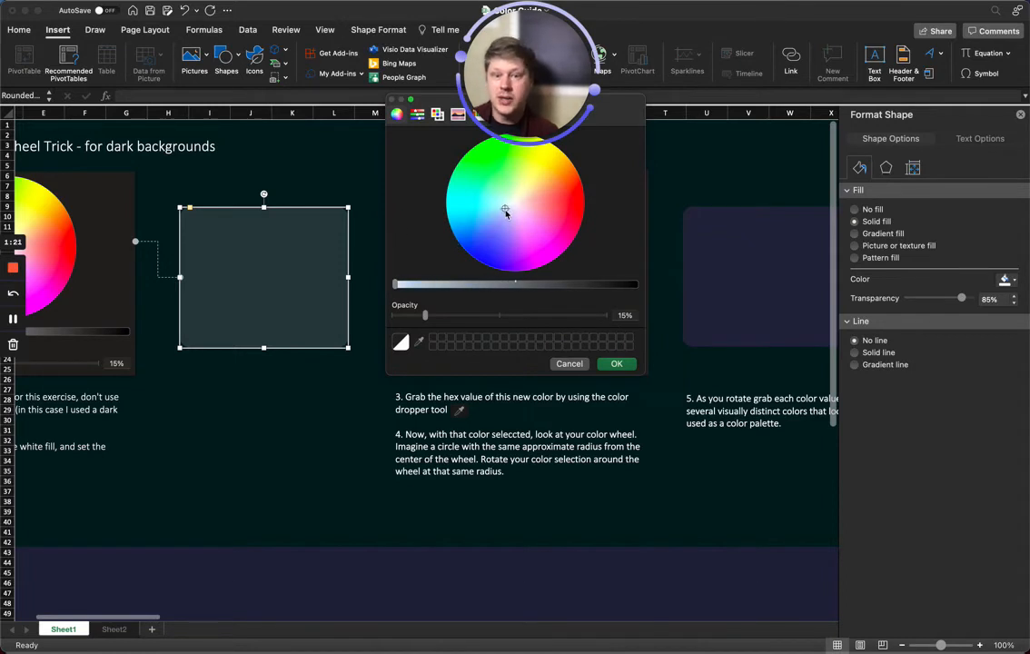
- Adjust the colour brightness, set transparency to 0% and confirm an opaque muted blue fill
drag(516, 283, 432, 283)
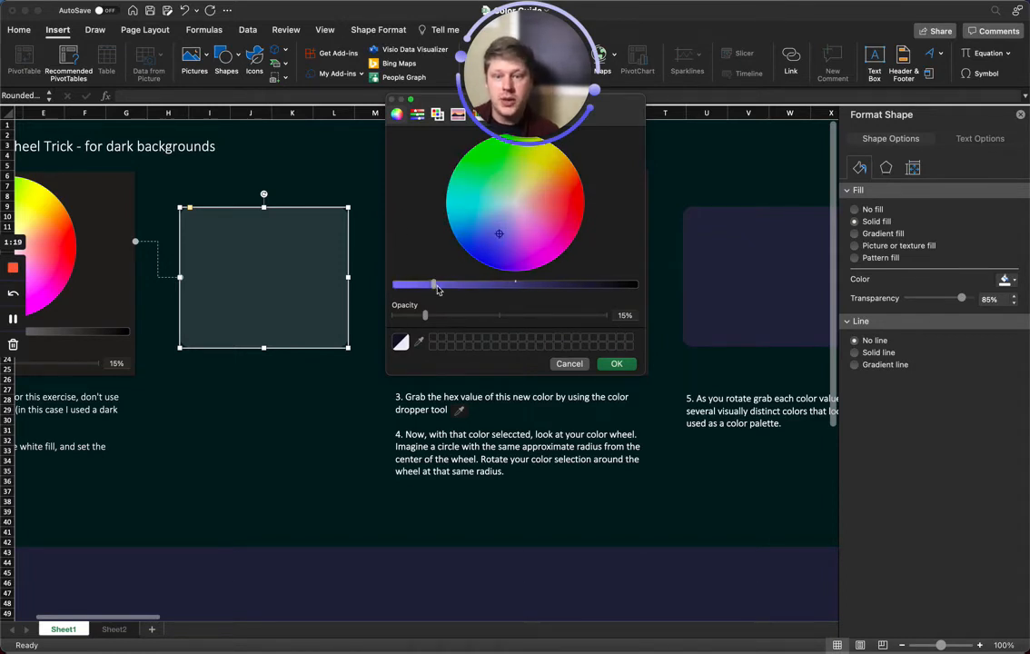
drag(434, 283, 535, 283)
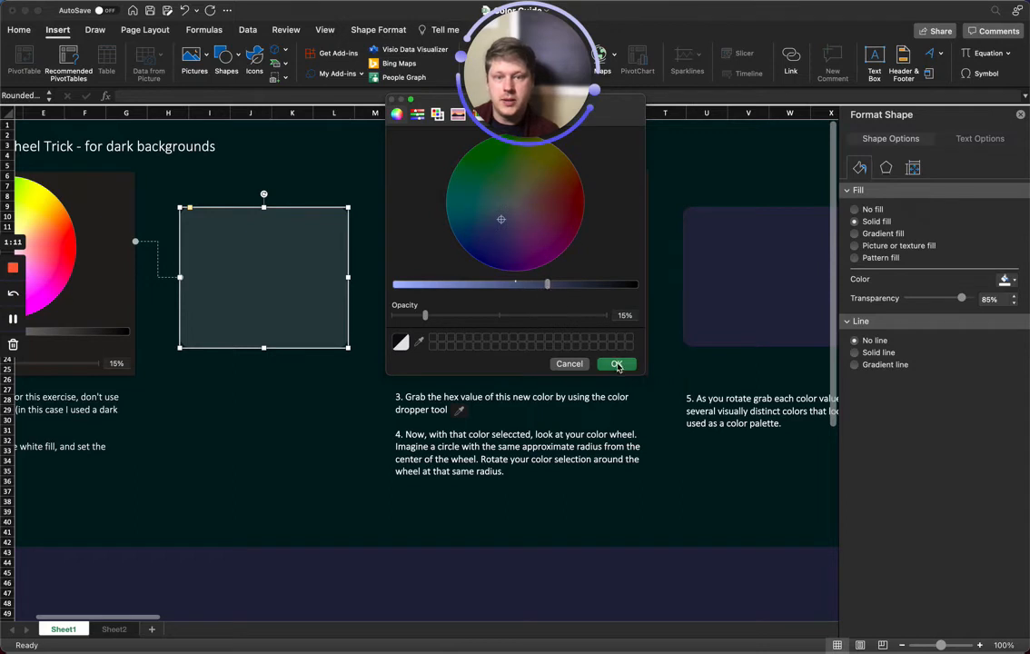
click(618, 363)
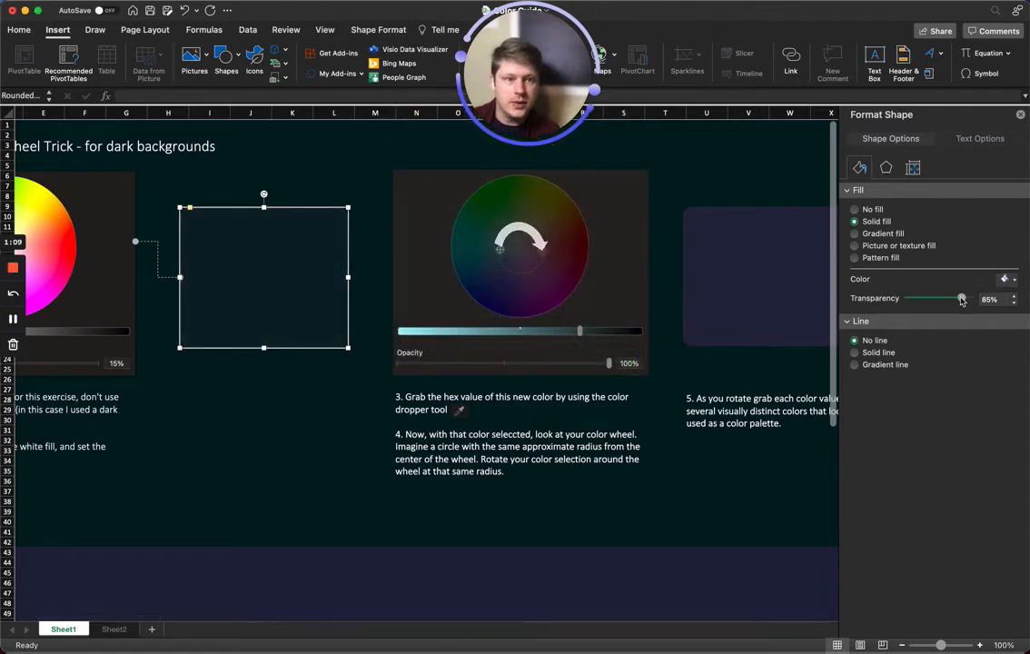
drag(960, 298, 908, 298)
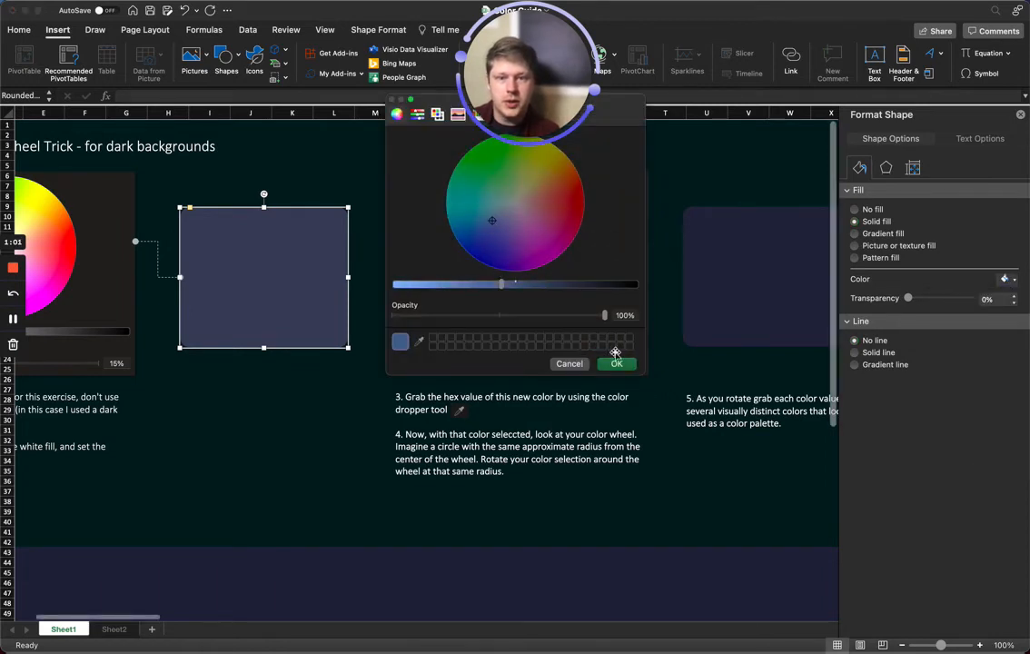
click(615, 363)
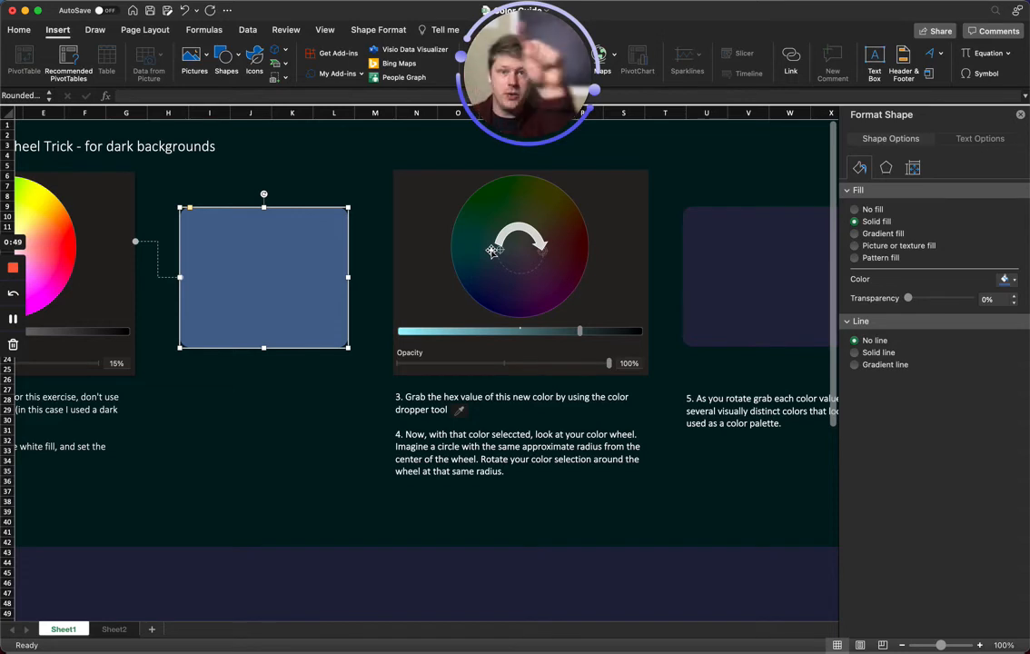
mouse_move(255, 294)
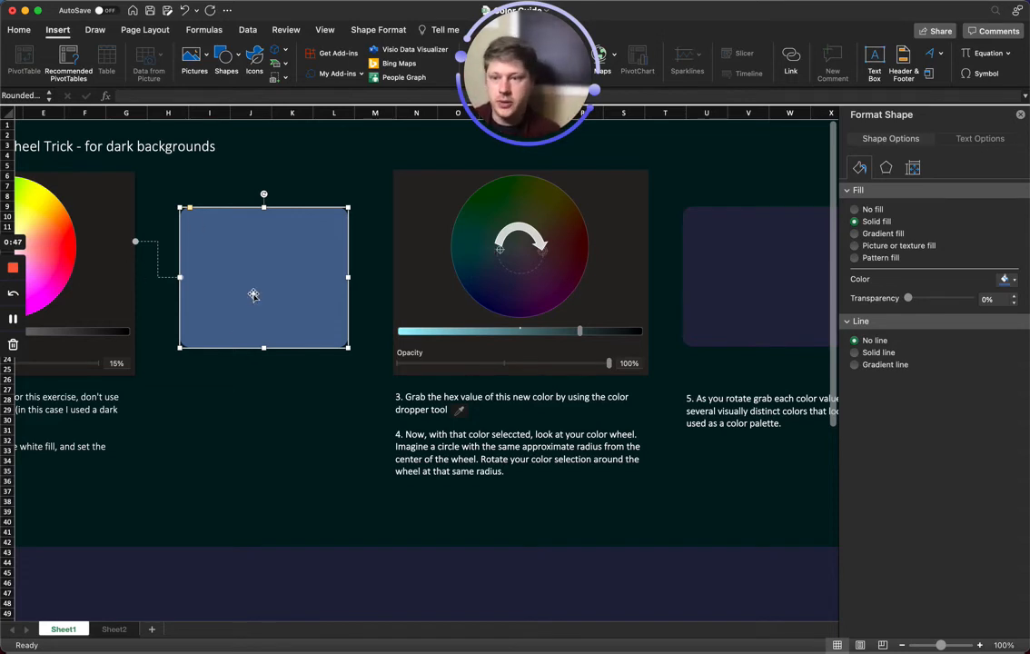
- Duplicate the blue square below it and give the copy a solid purple fill
drag(264, 276, 232, 428)
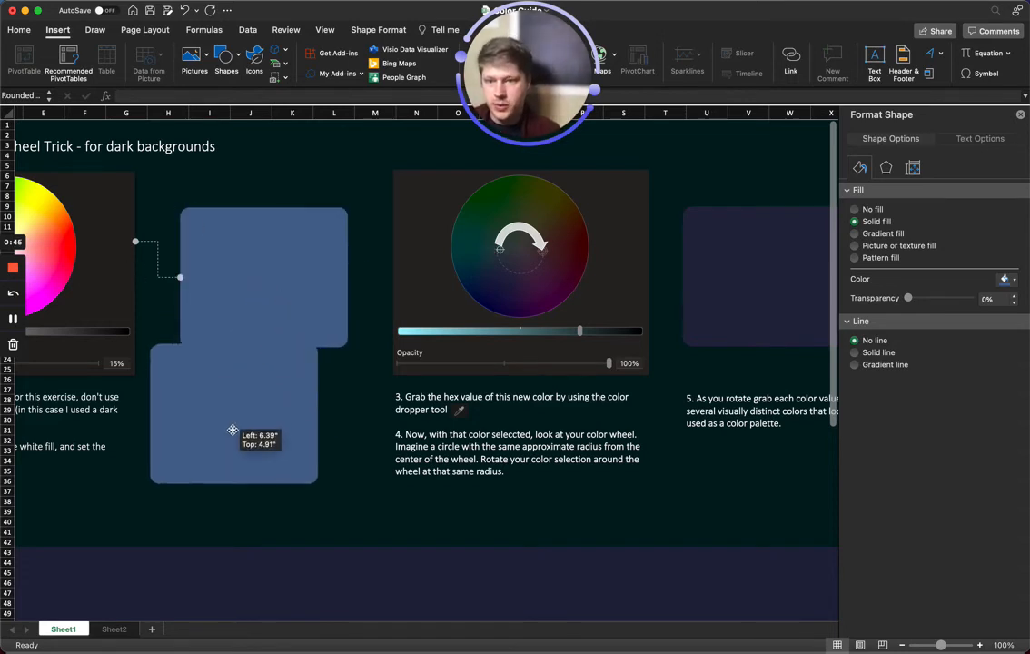
click(1013, 280)
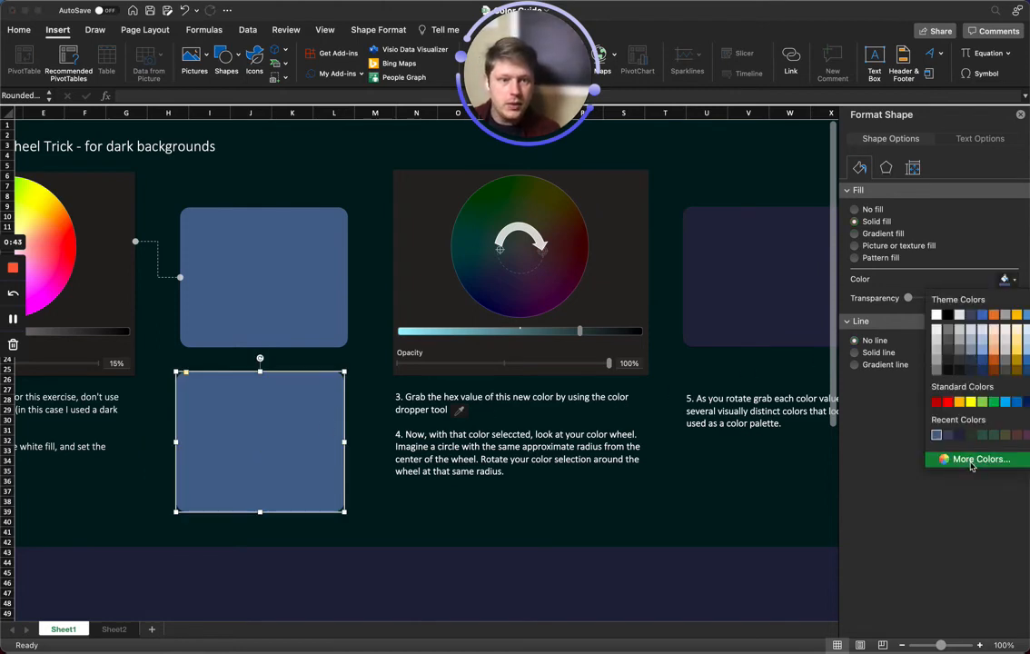
click(981, 457)
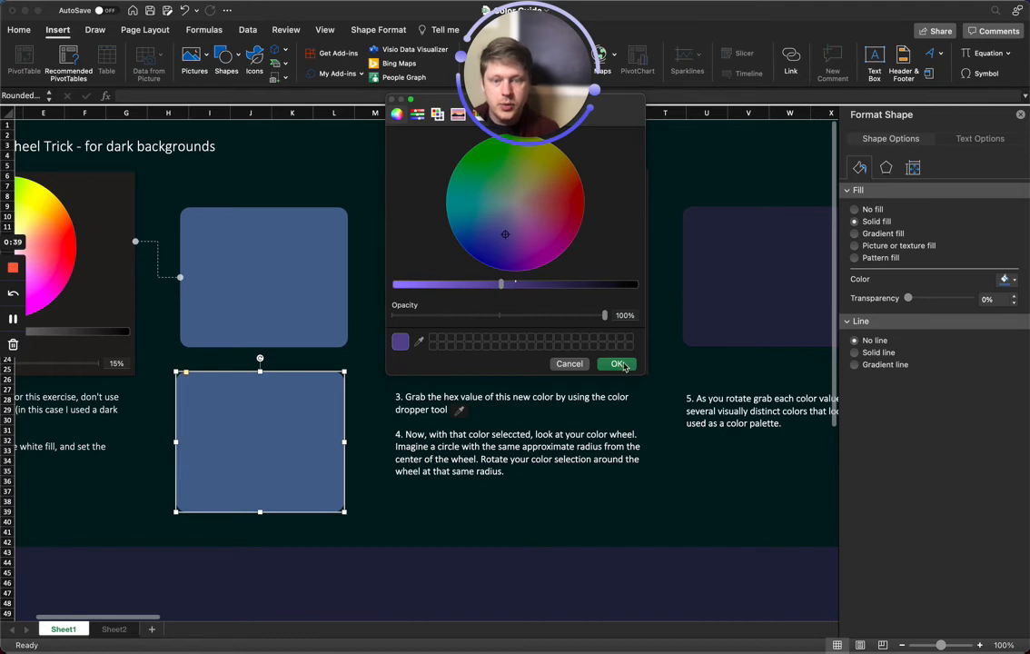
click(617, 363)
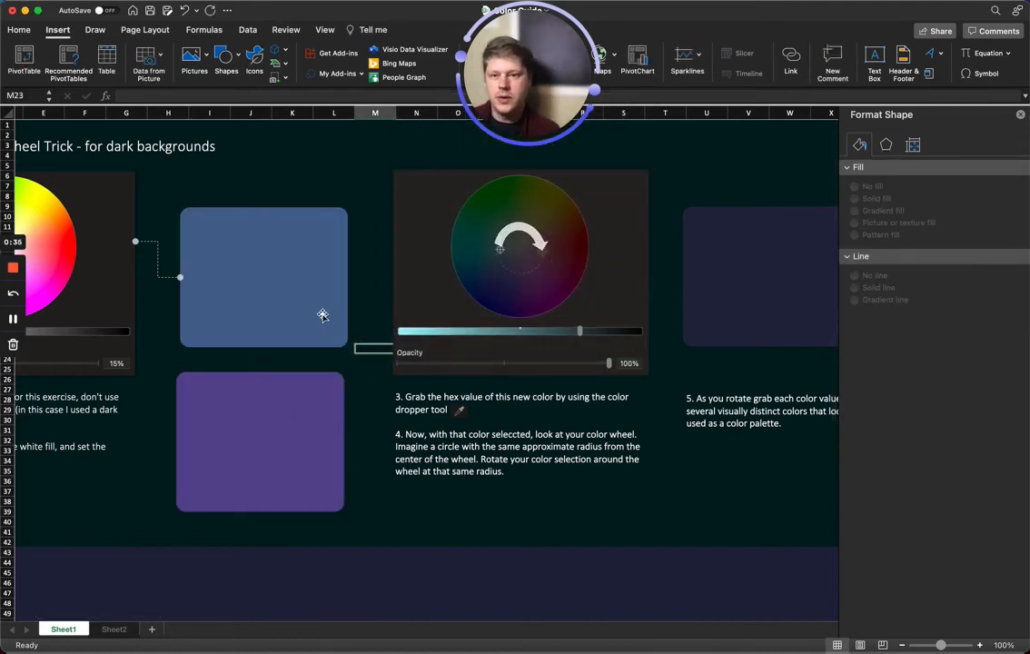
click(259, 443)
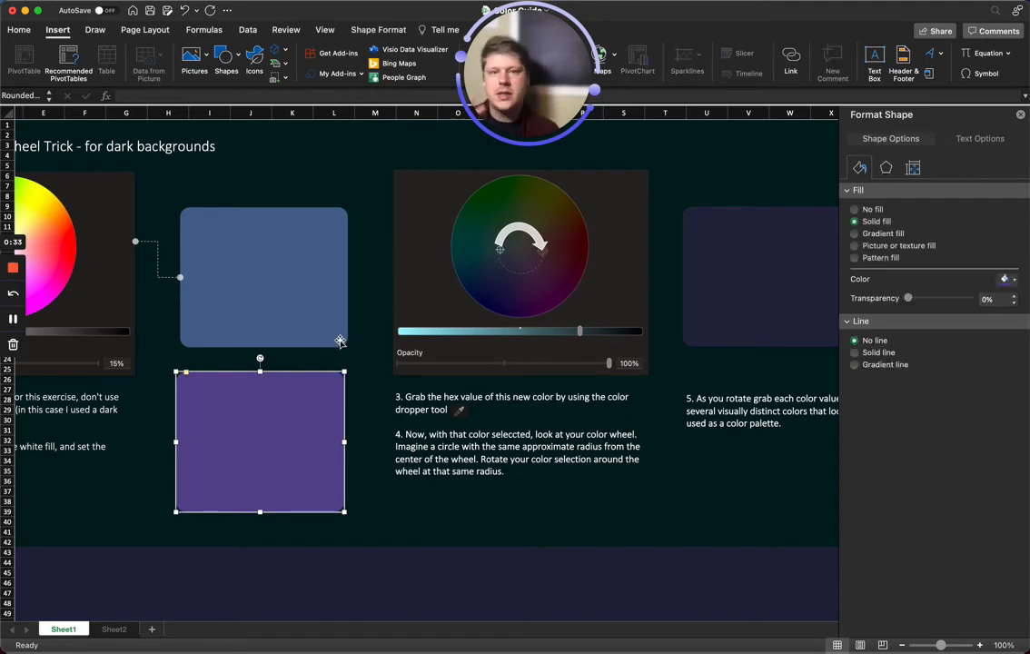
mouse_move(276, 305)
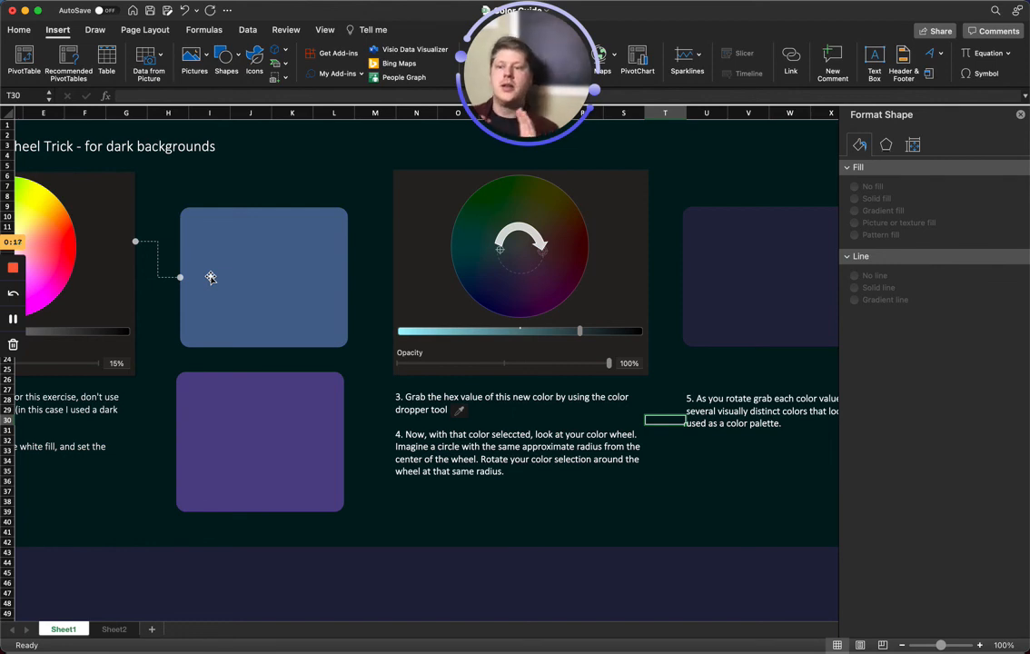
mouse_move(261, 247)
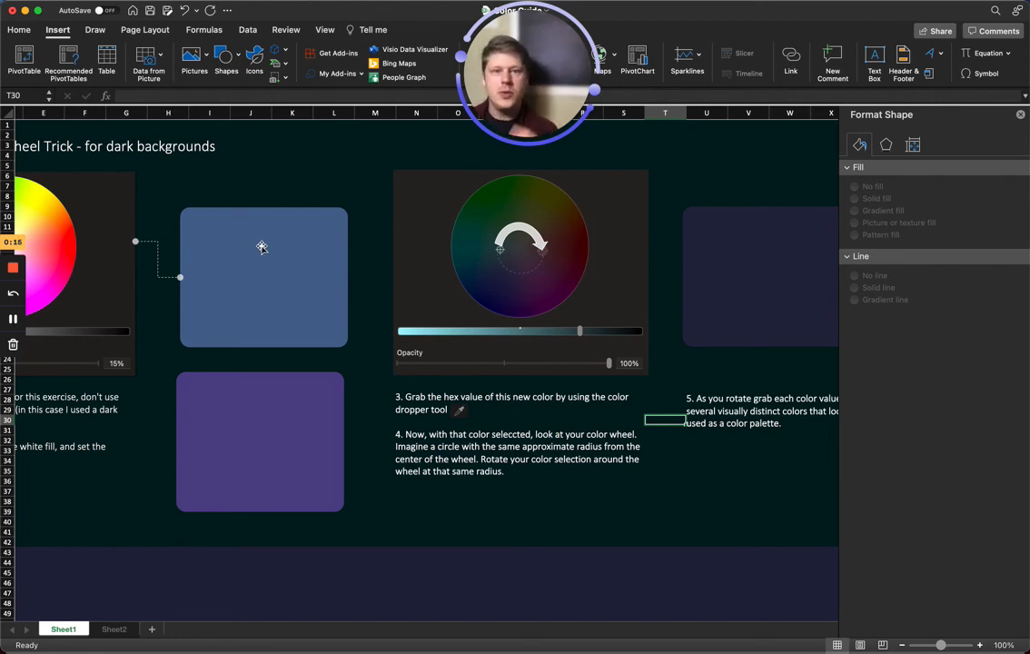